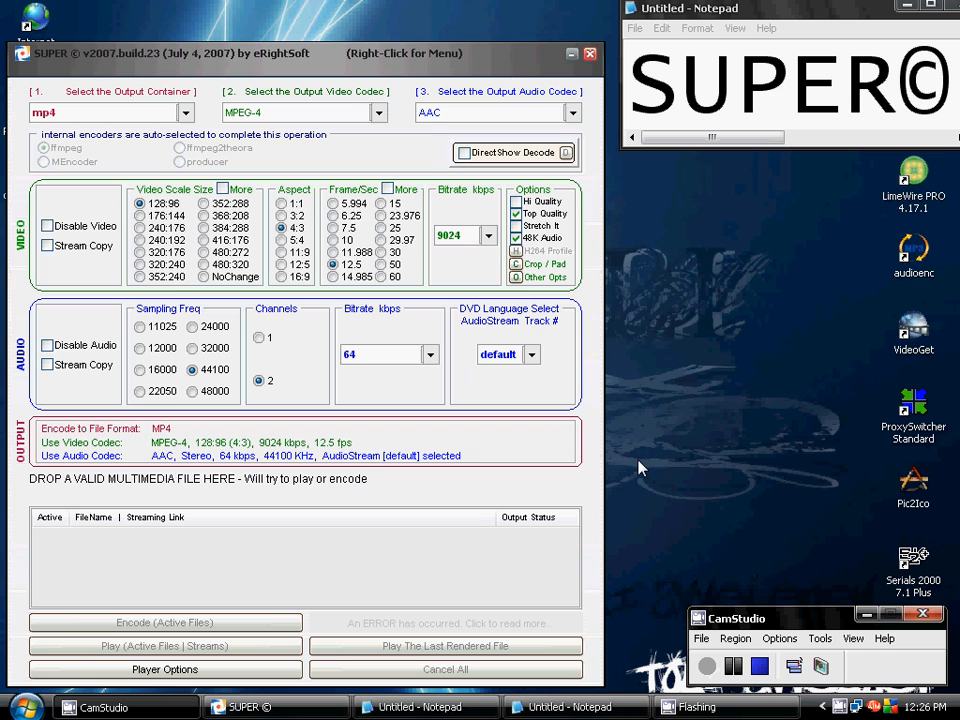
mouse_move(620, 92)
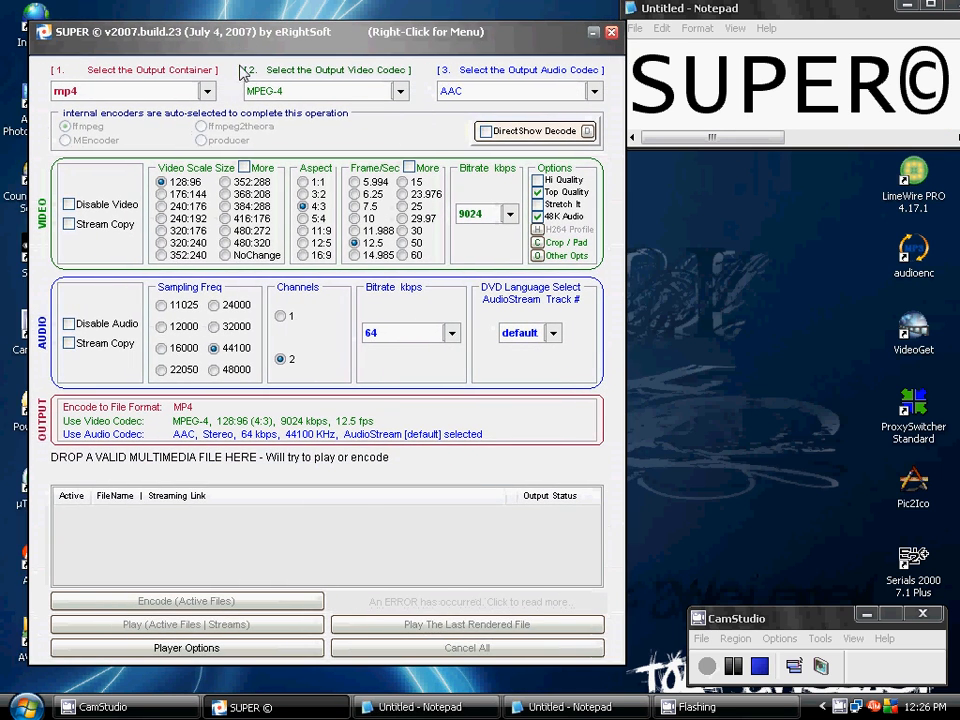
mouse_move(783, 425)
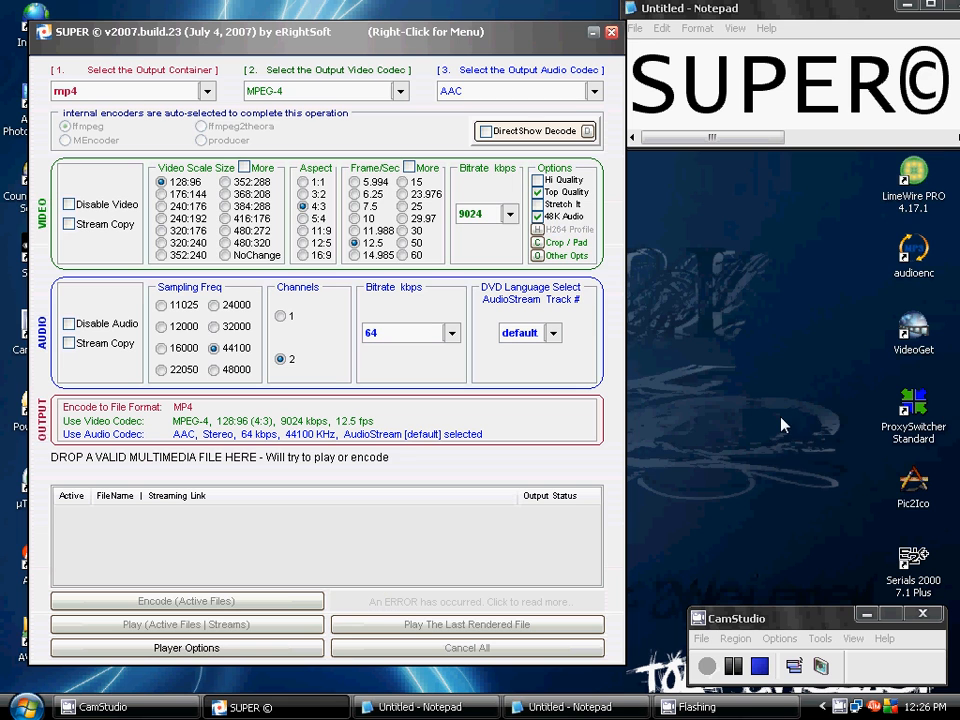
mouse_move(671, 432)
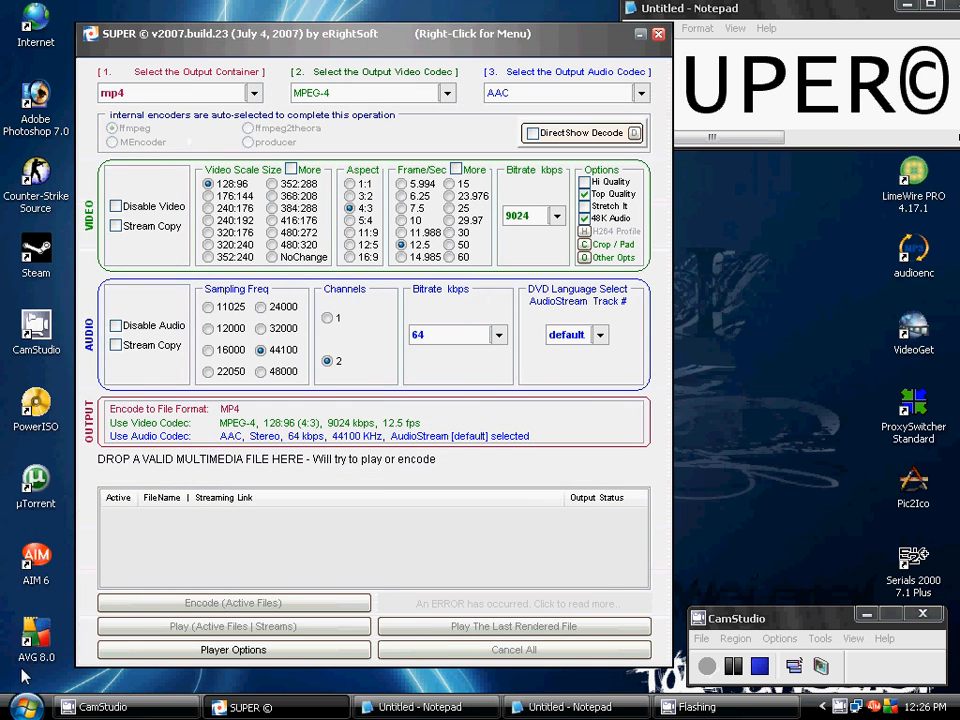
- Open My Videos from Start > My Documents and load the AVI video into SUPER
click(22, 707)
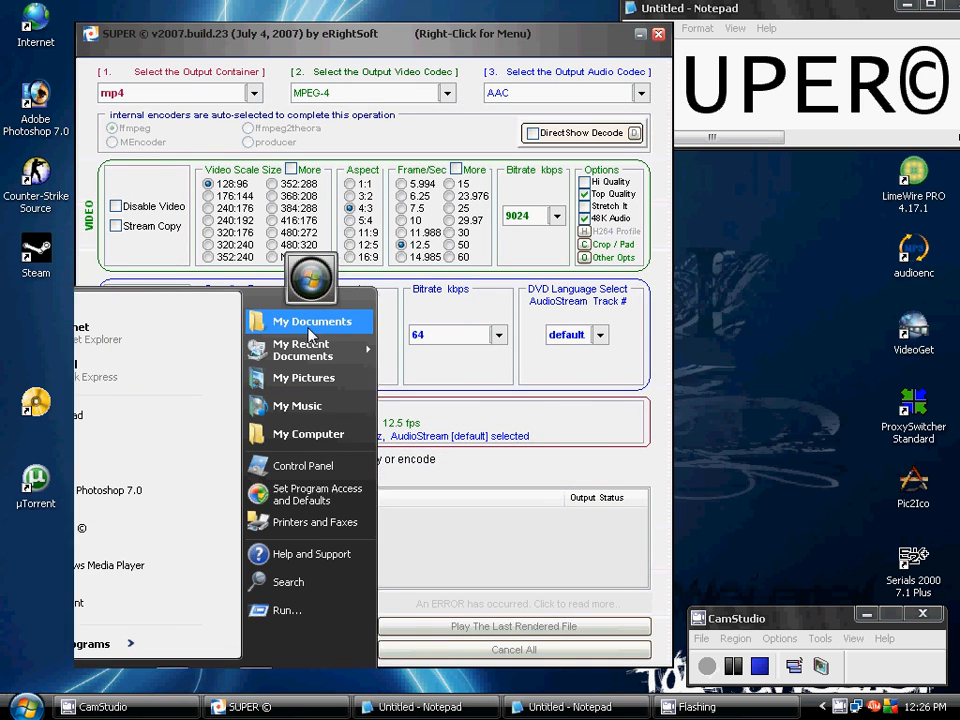
click(311, 321)
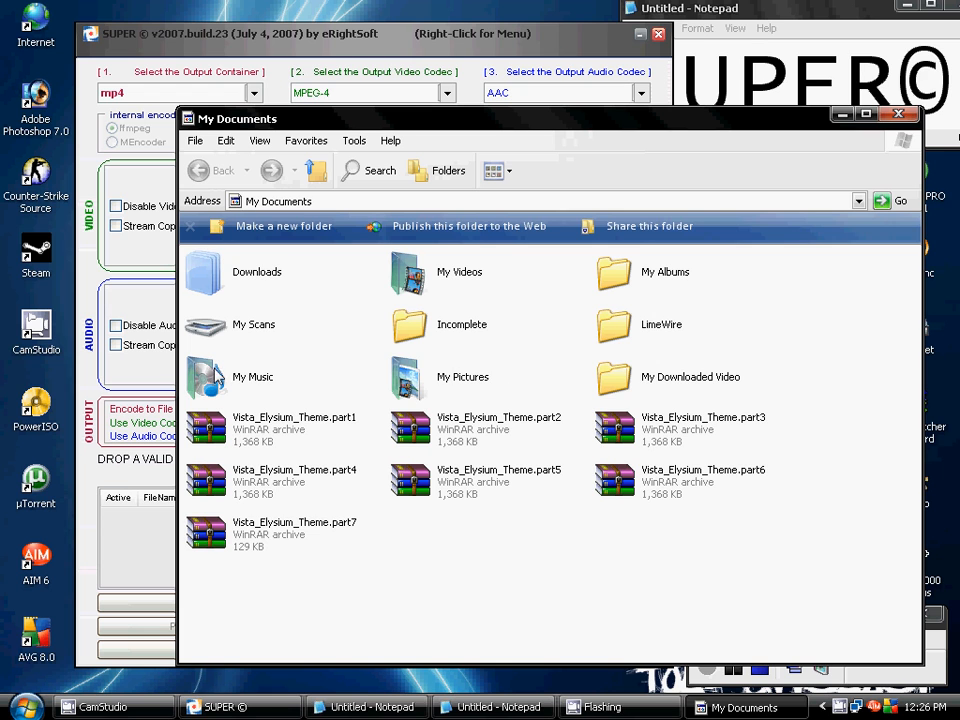
double_click(458, 271)
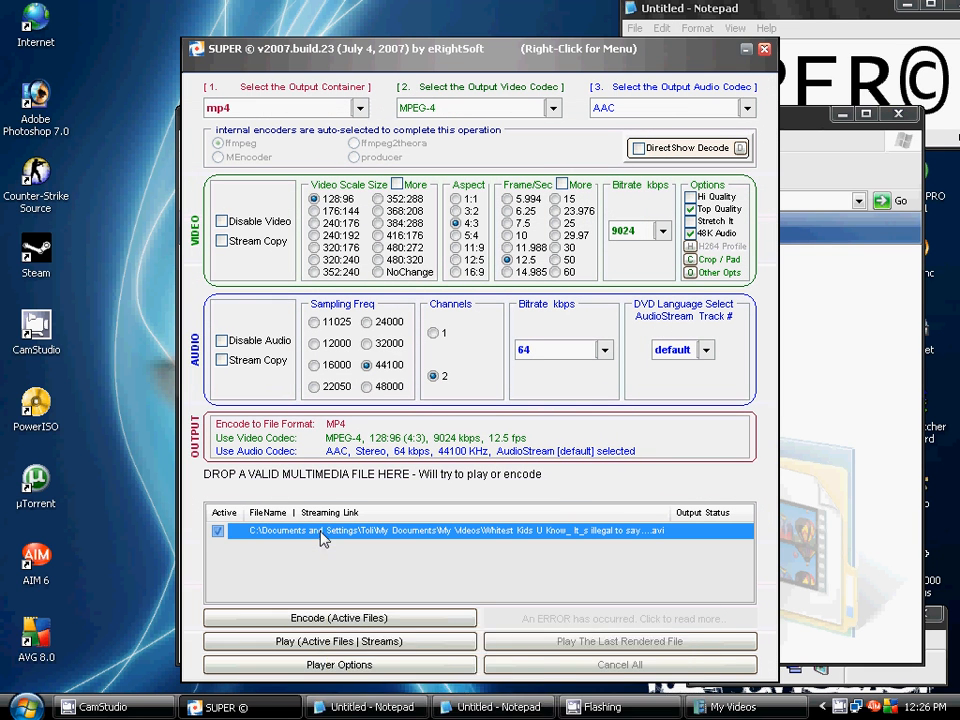
mouse_move(339, 617)
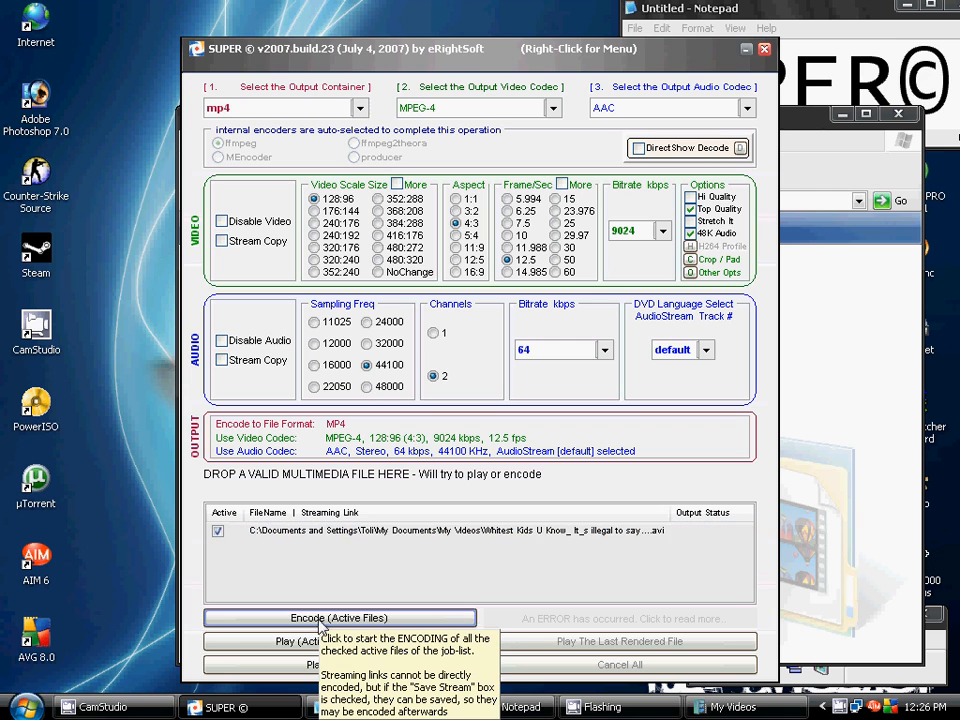
- Encode the queued AVI into a roughly 3.16 MB MP4 and view it in drive C:
click(339, 617)
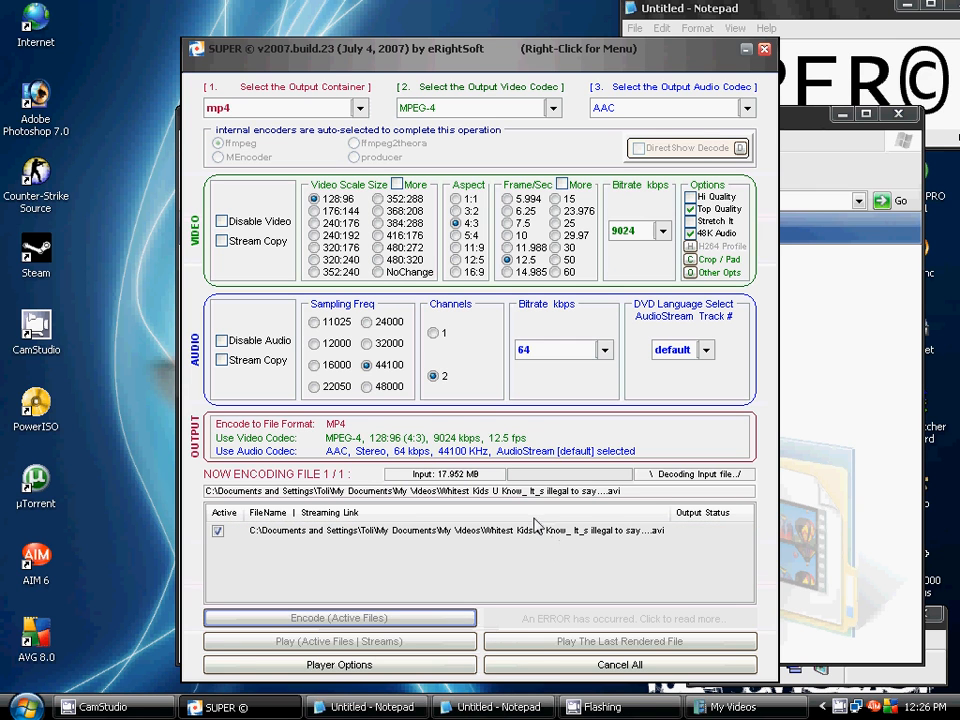
mouse_move(420, 483)
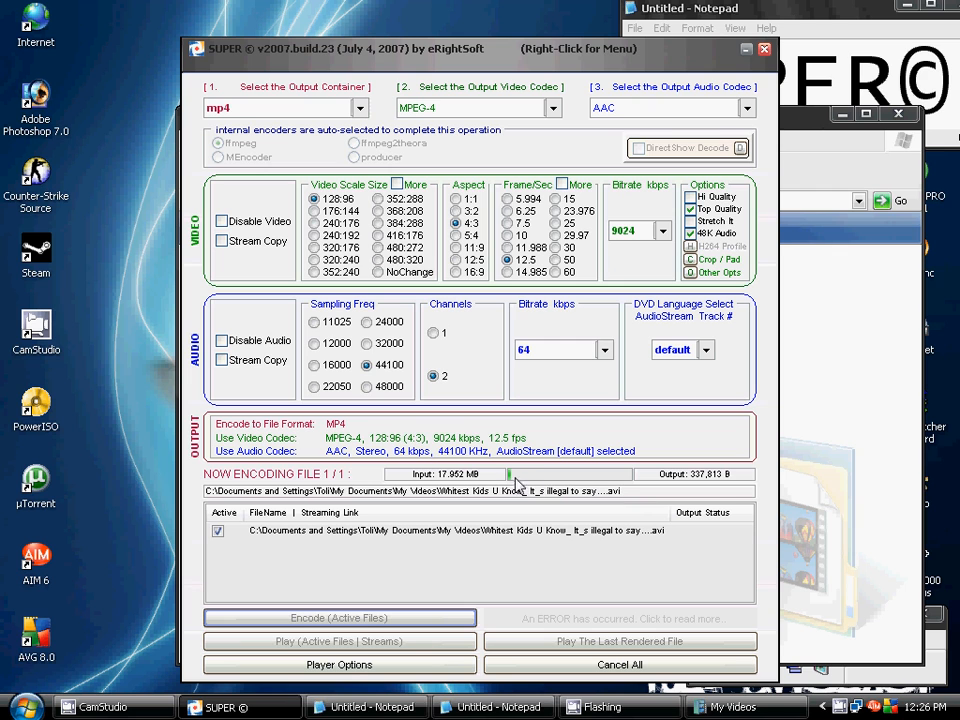
mouse_move(600, 483)
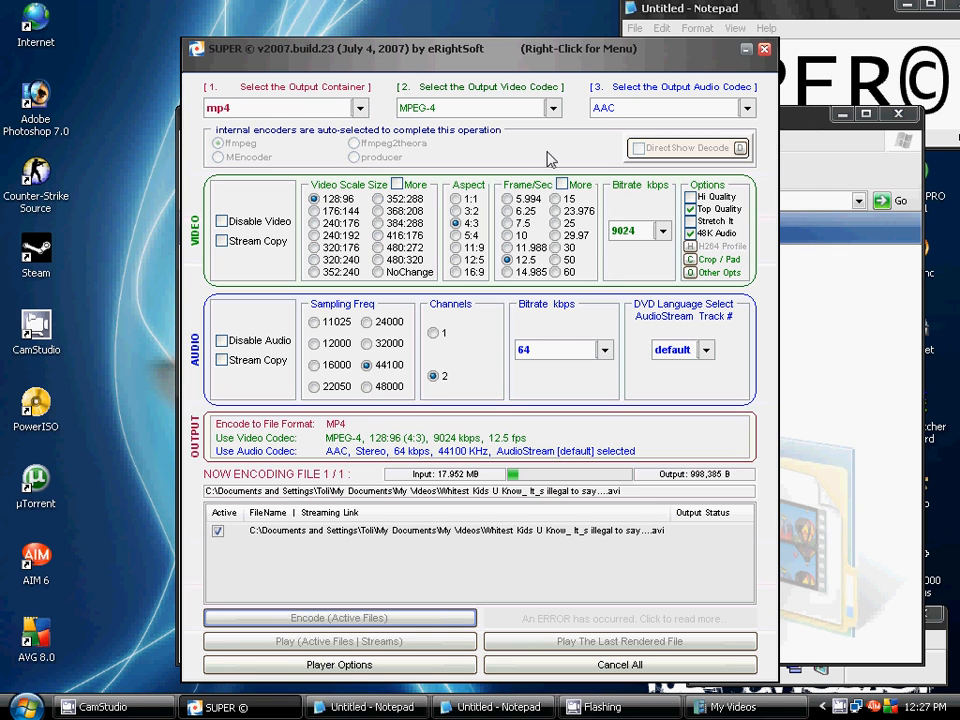
mouse_move(590, 131)
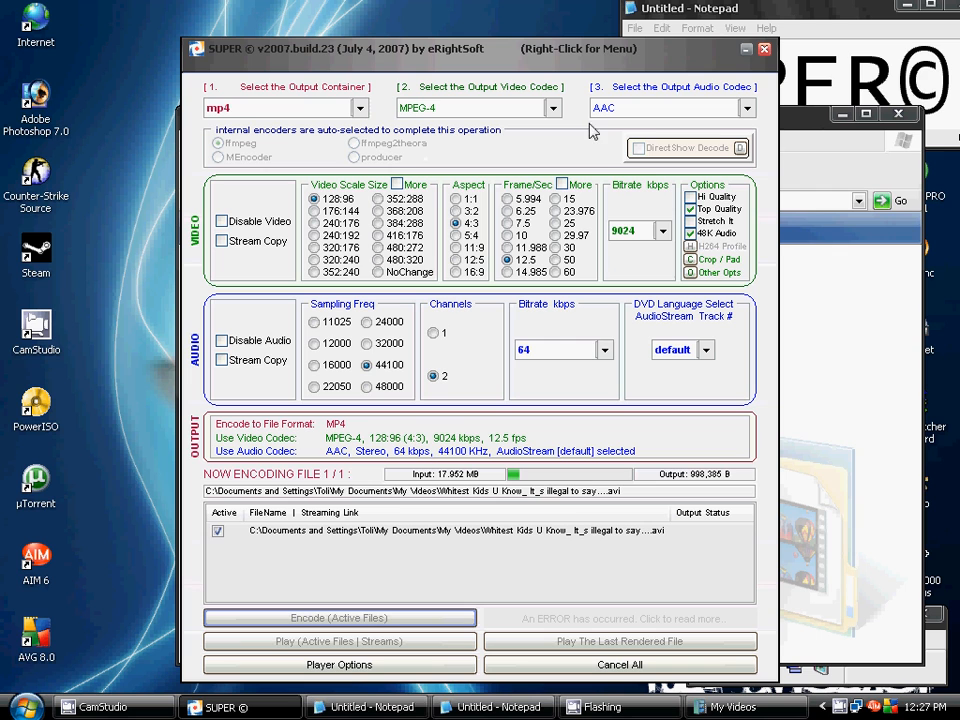
mouse_move(550, 155)
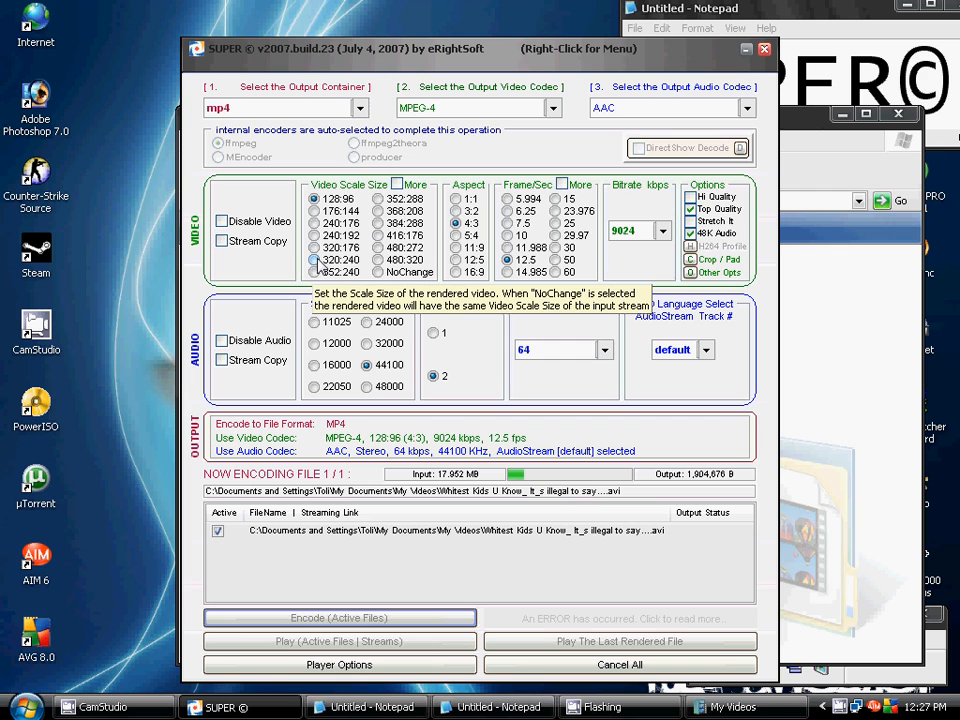
mouse_move(320, 265)
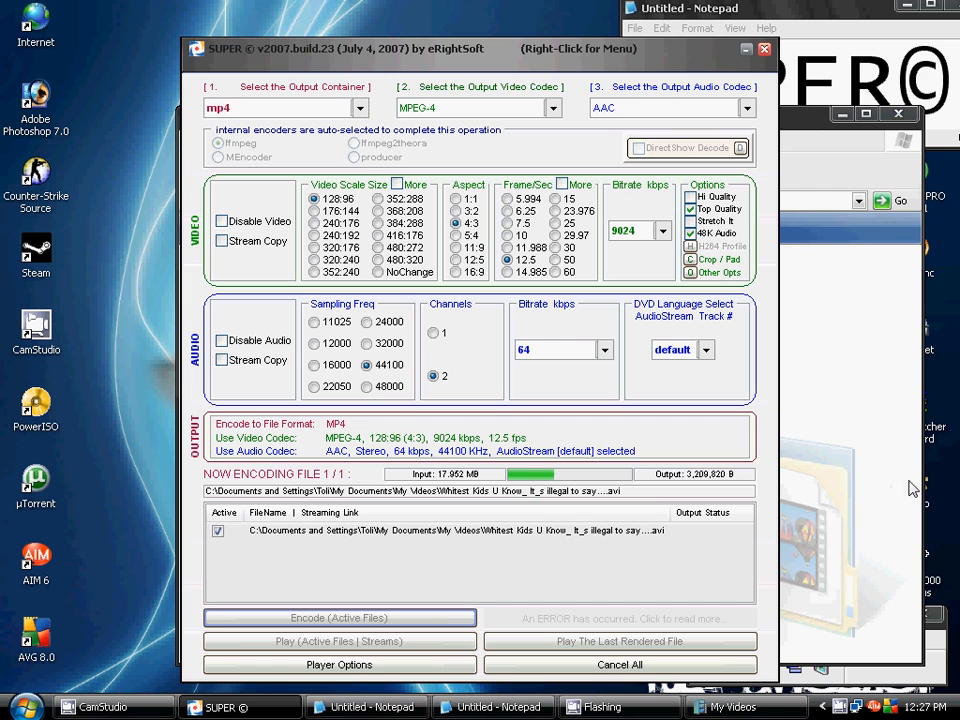
mouse_move(903, 468)
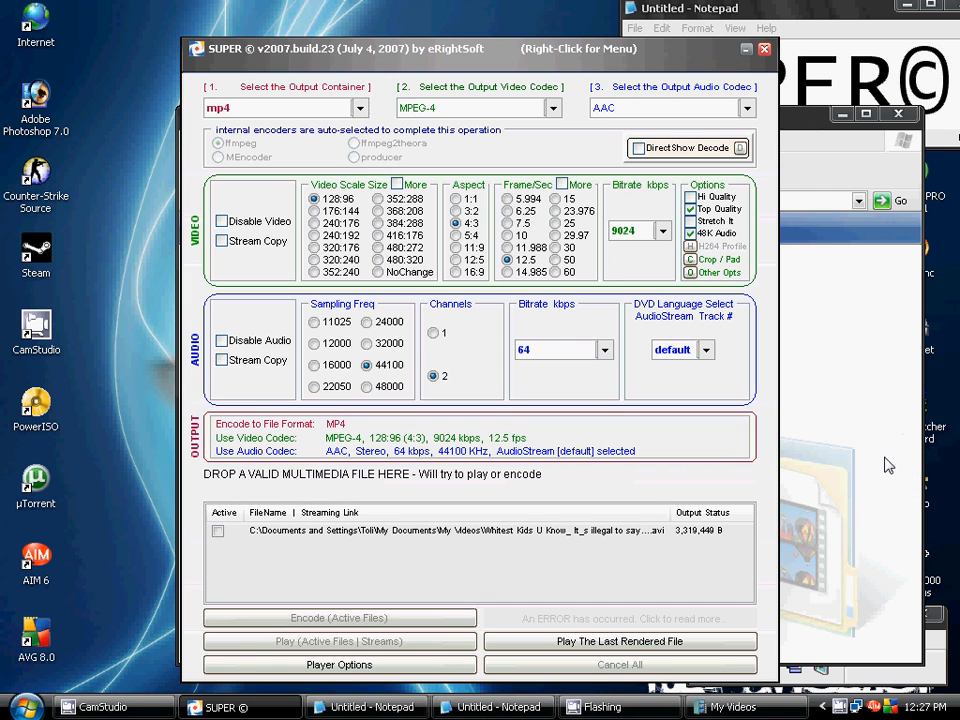
mouse_move(583, 178)
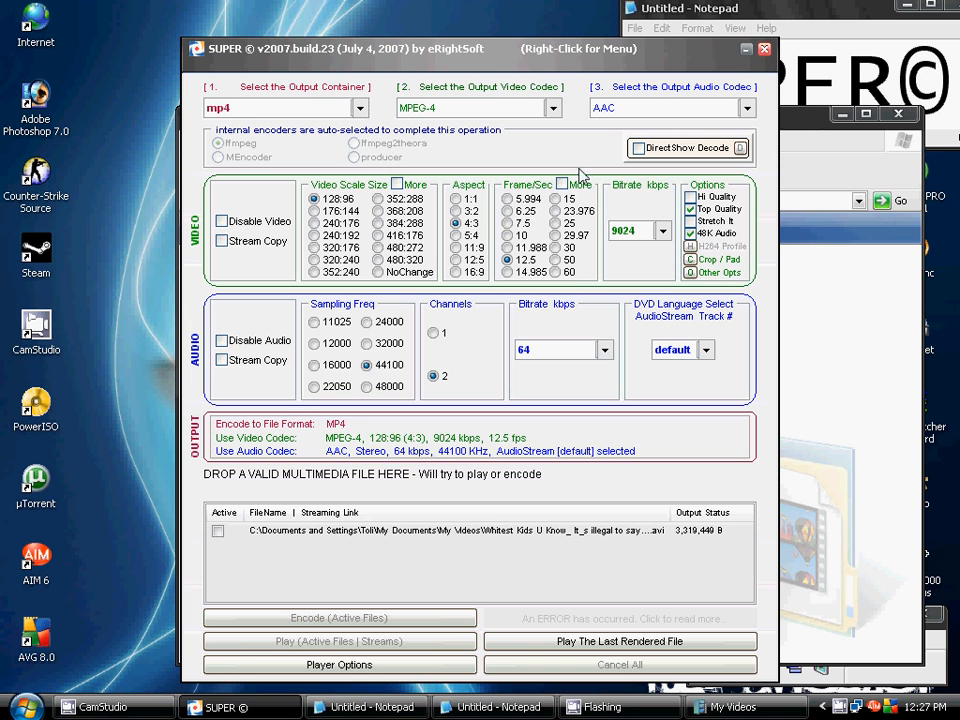
click(764, 48)
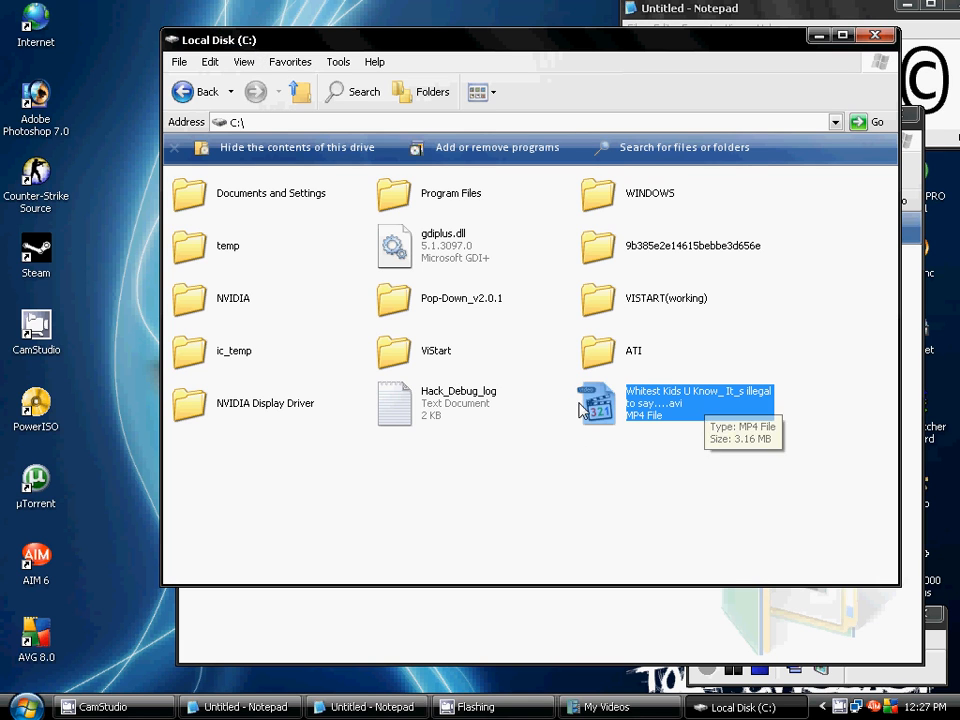
mouse_move(675, 415)
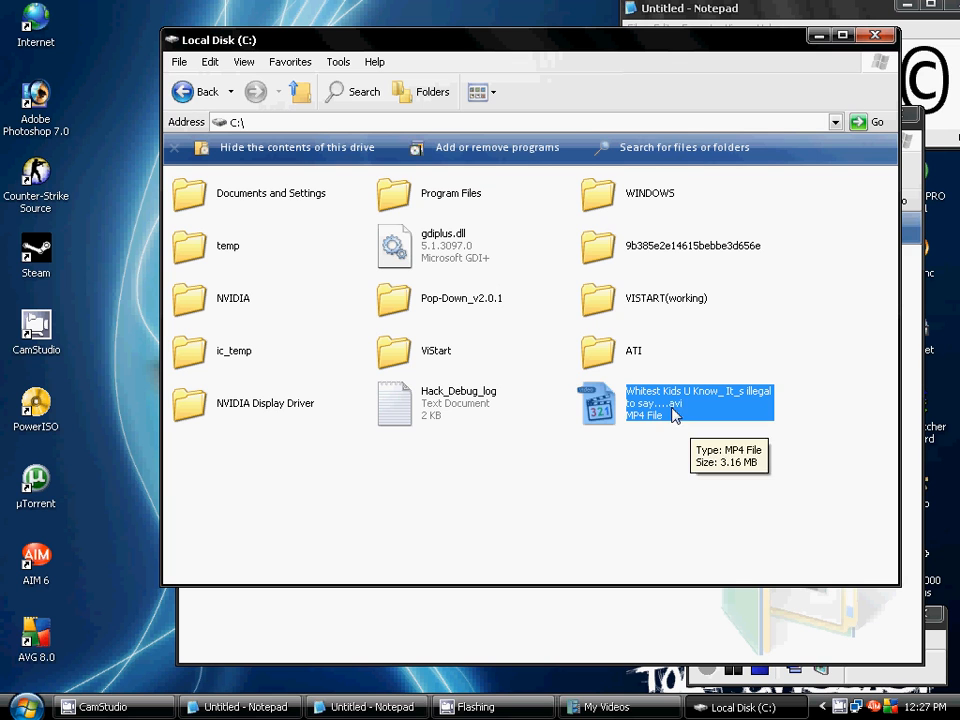